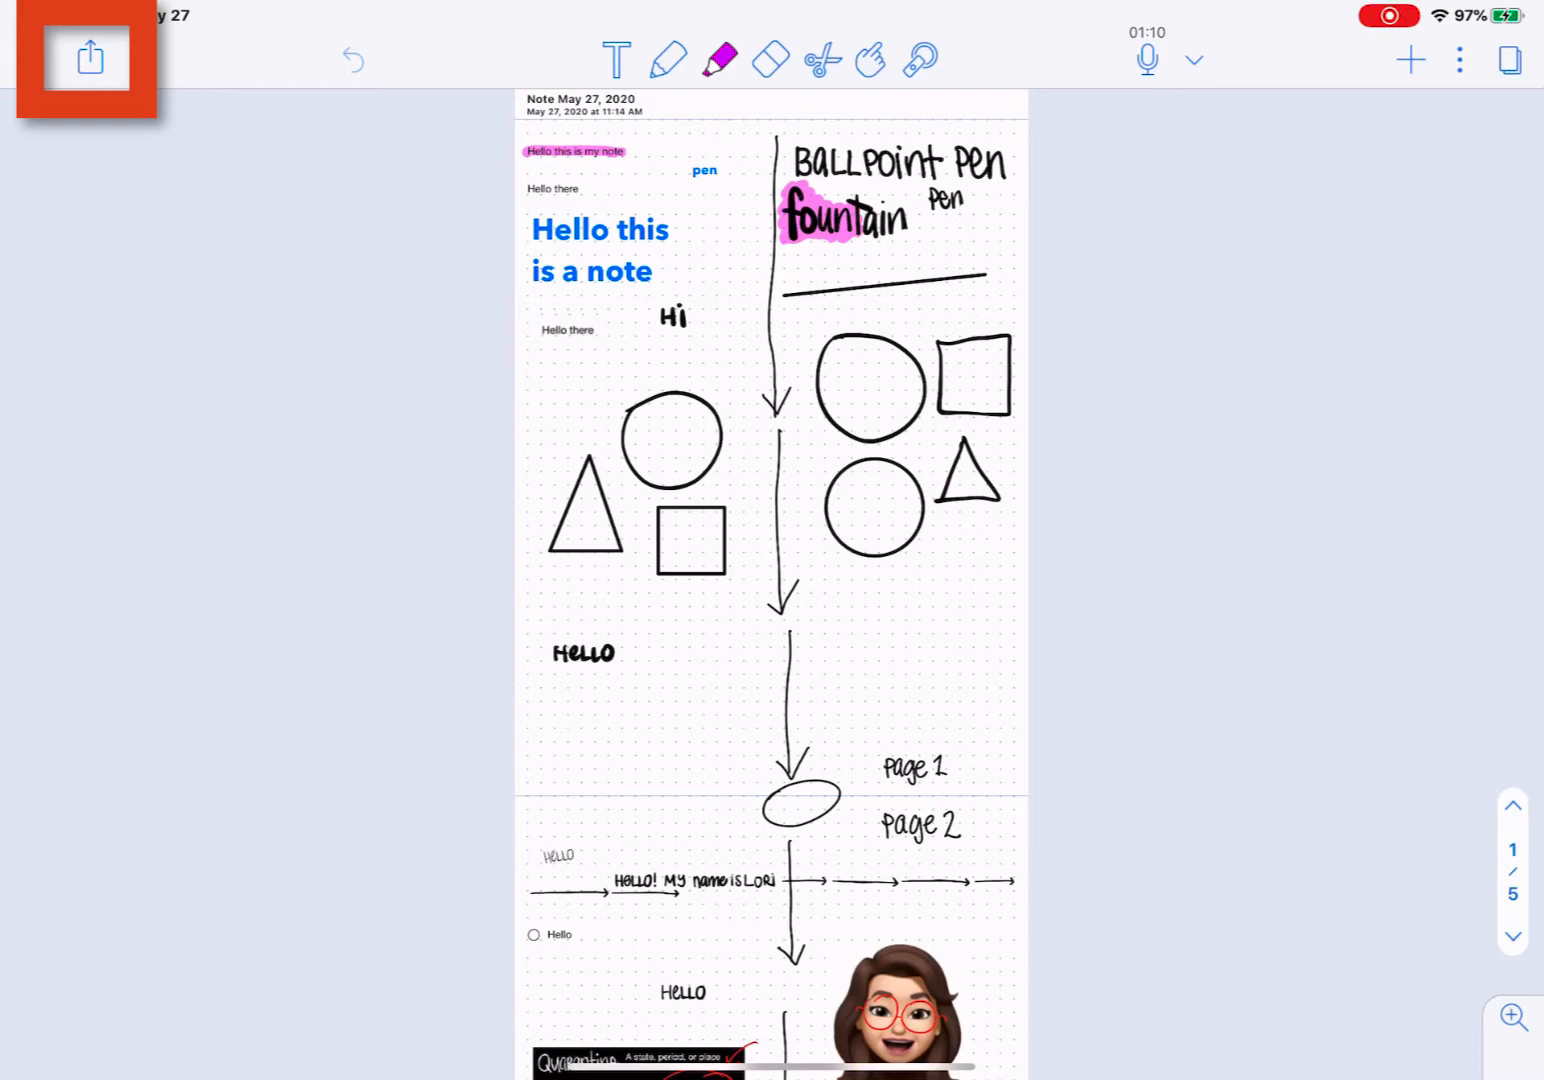
Step: Show the note's Send To destinations: email, cloud services, print and other apps
left_click(89, 58)
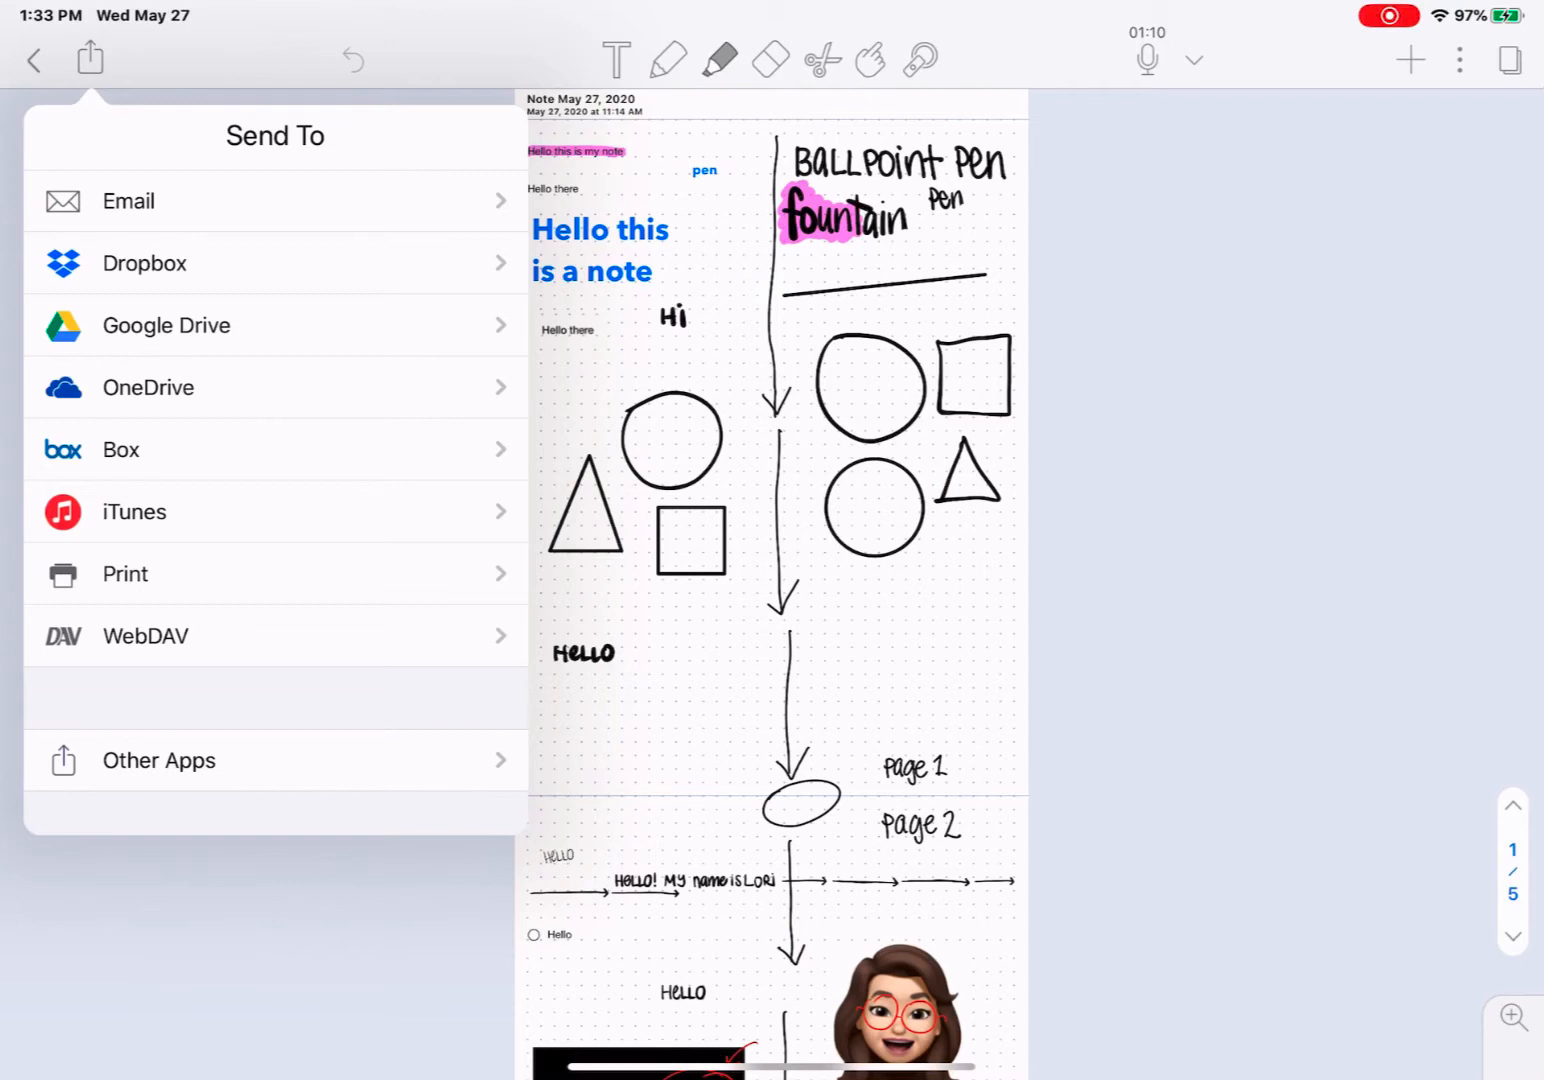
left_click(275, 760)
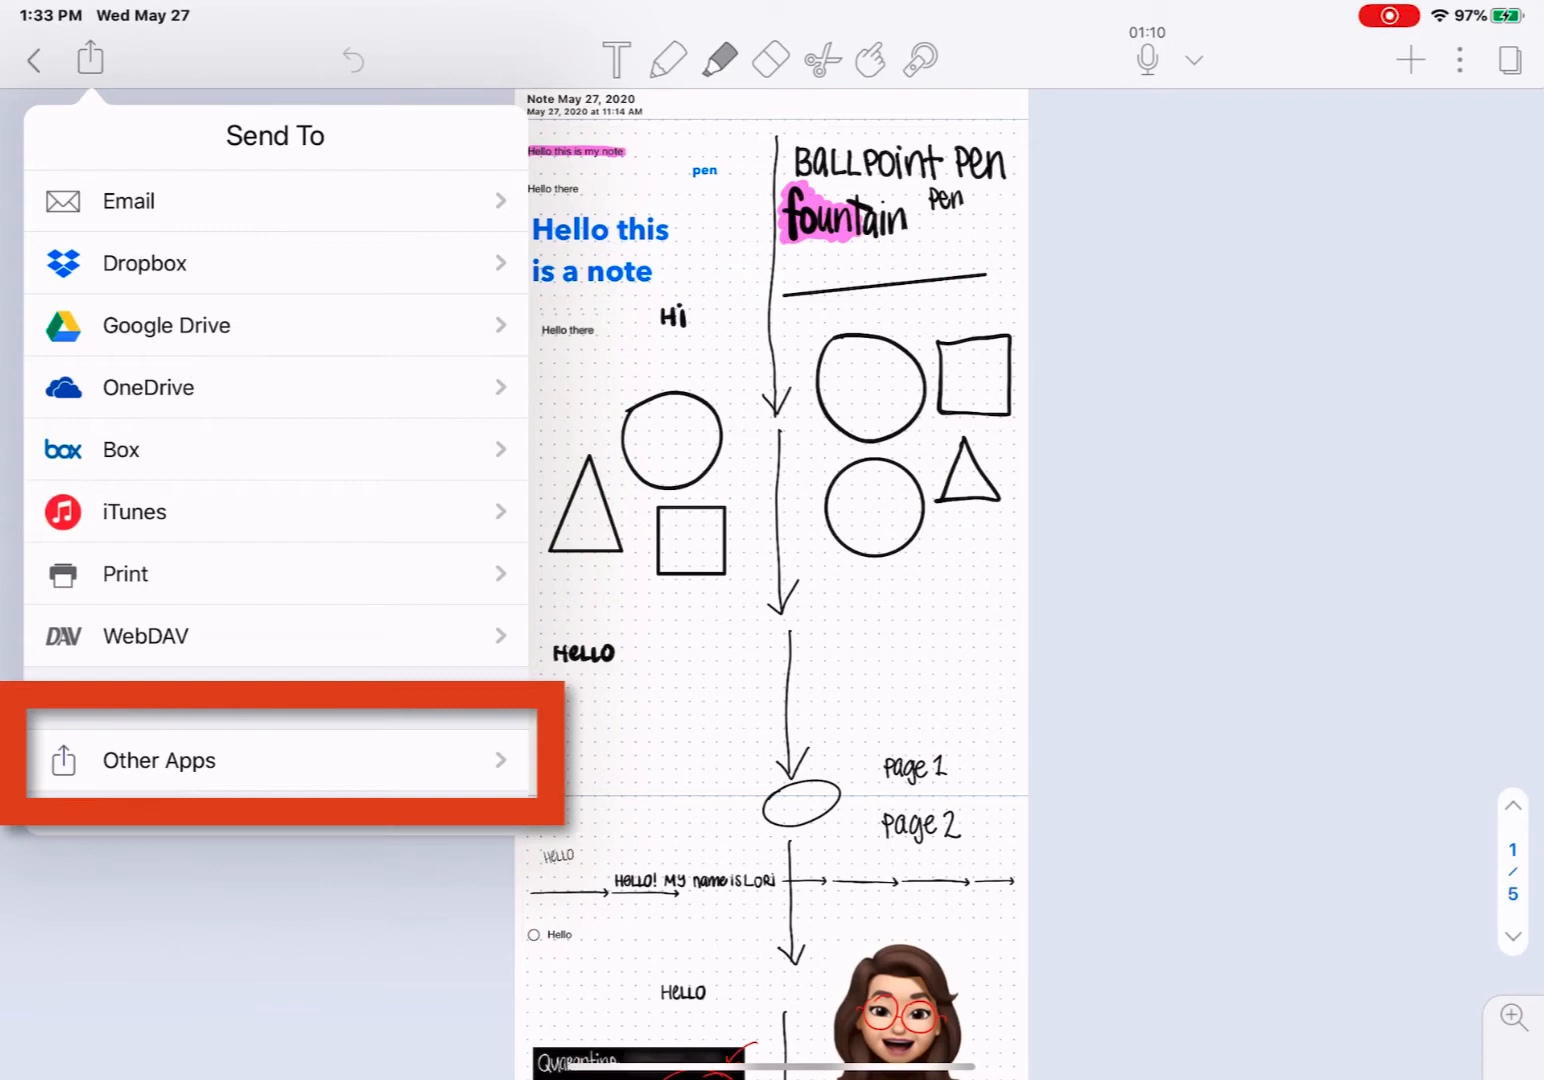
Step: Choose Other Apps and show its format options, with PDF selected
left_click(275, 760)
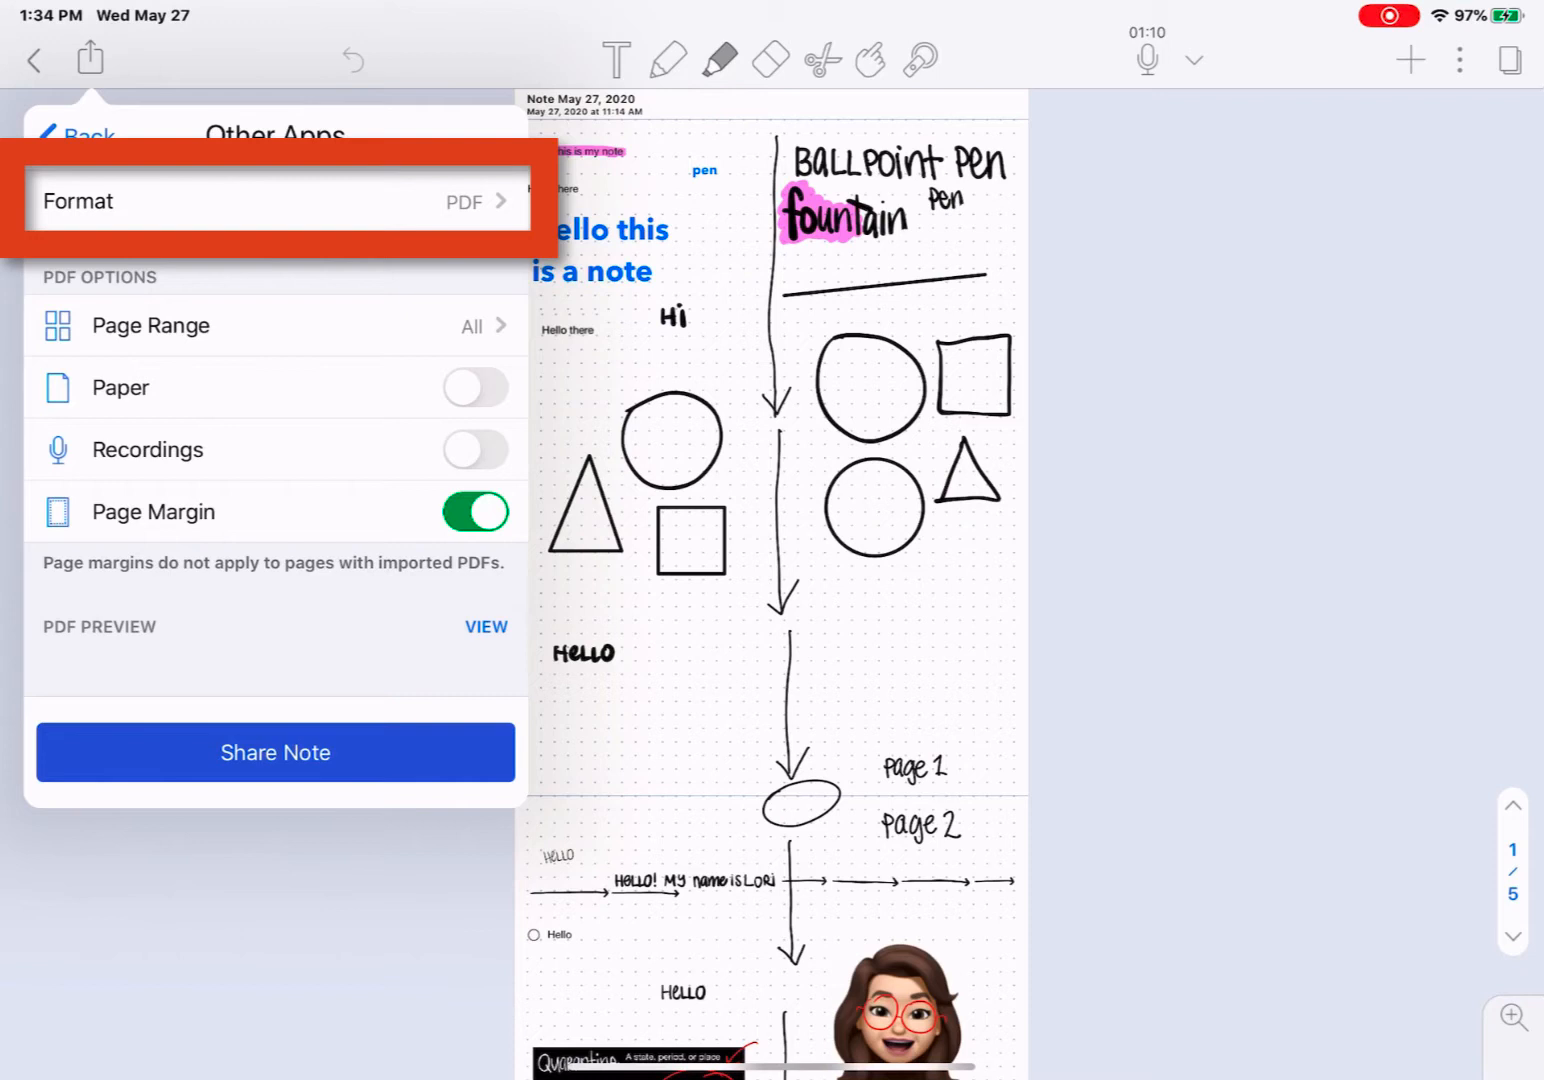
left_click(275, 200)
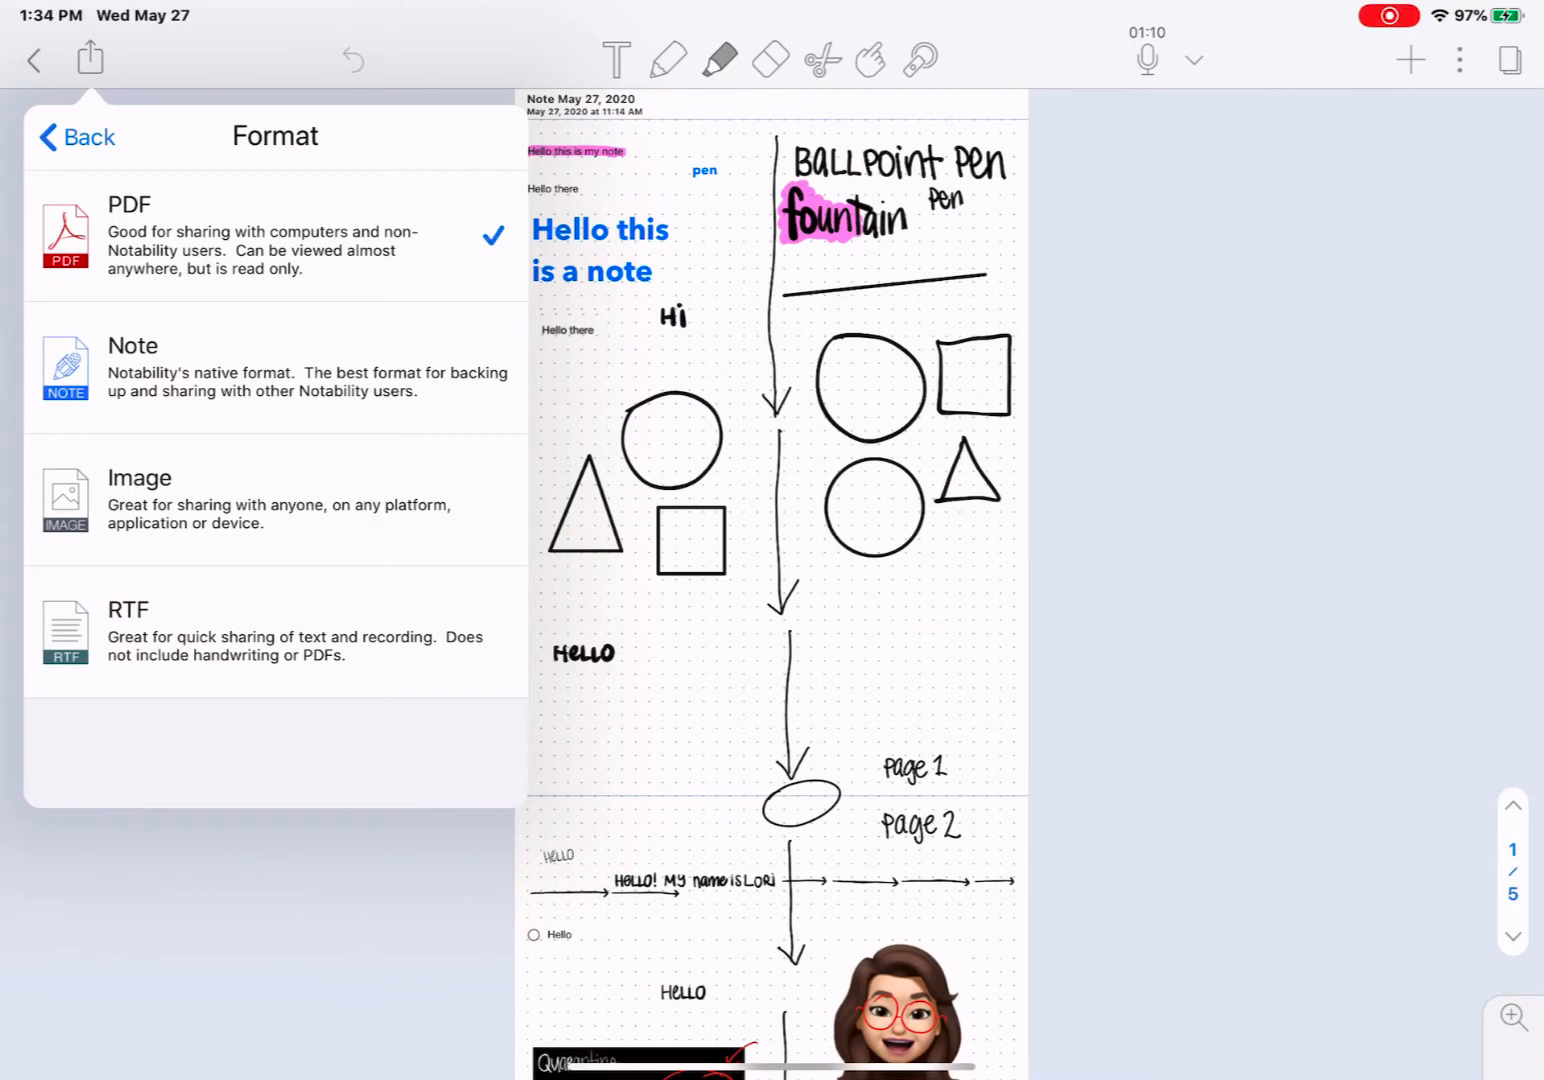
left_click(275, 237)
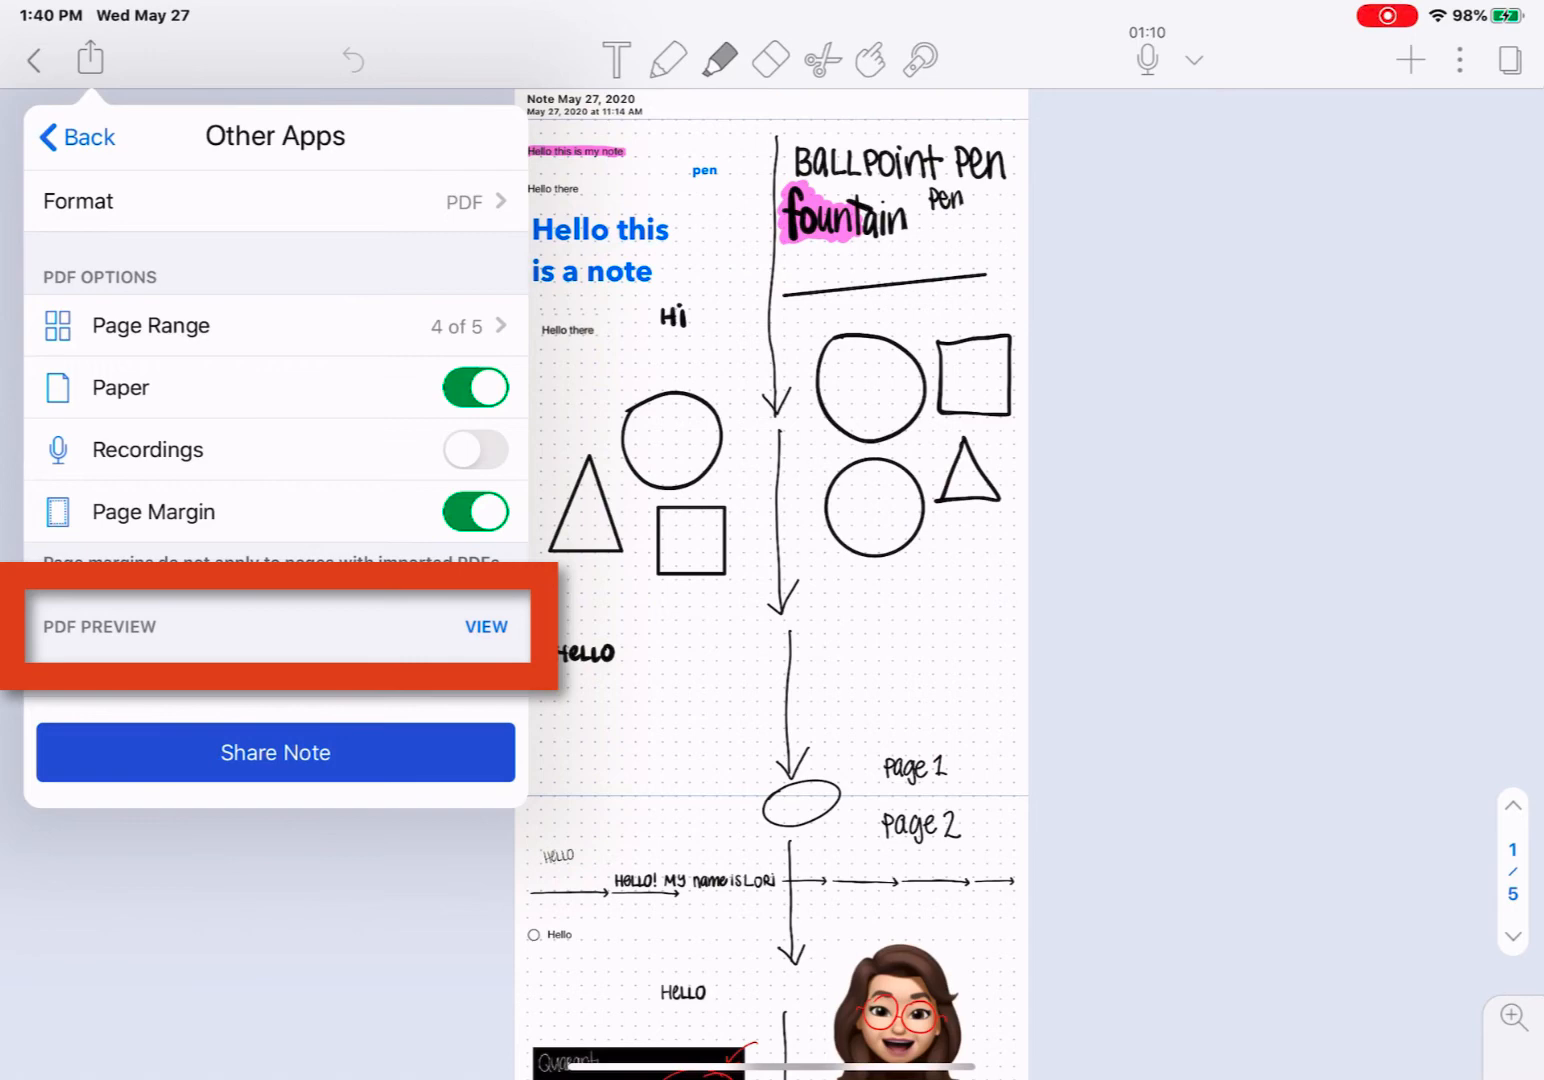
Step: Preview the exported PDF, then close the export panel and return to the note
left_click(485, 627)
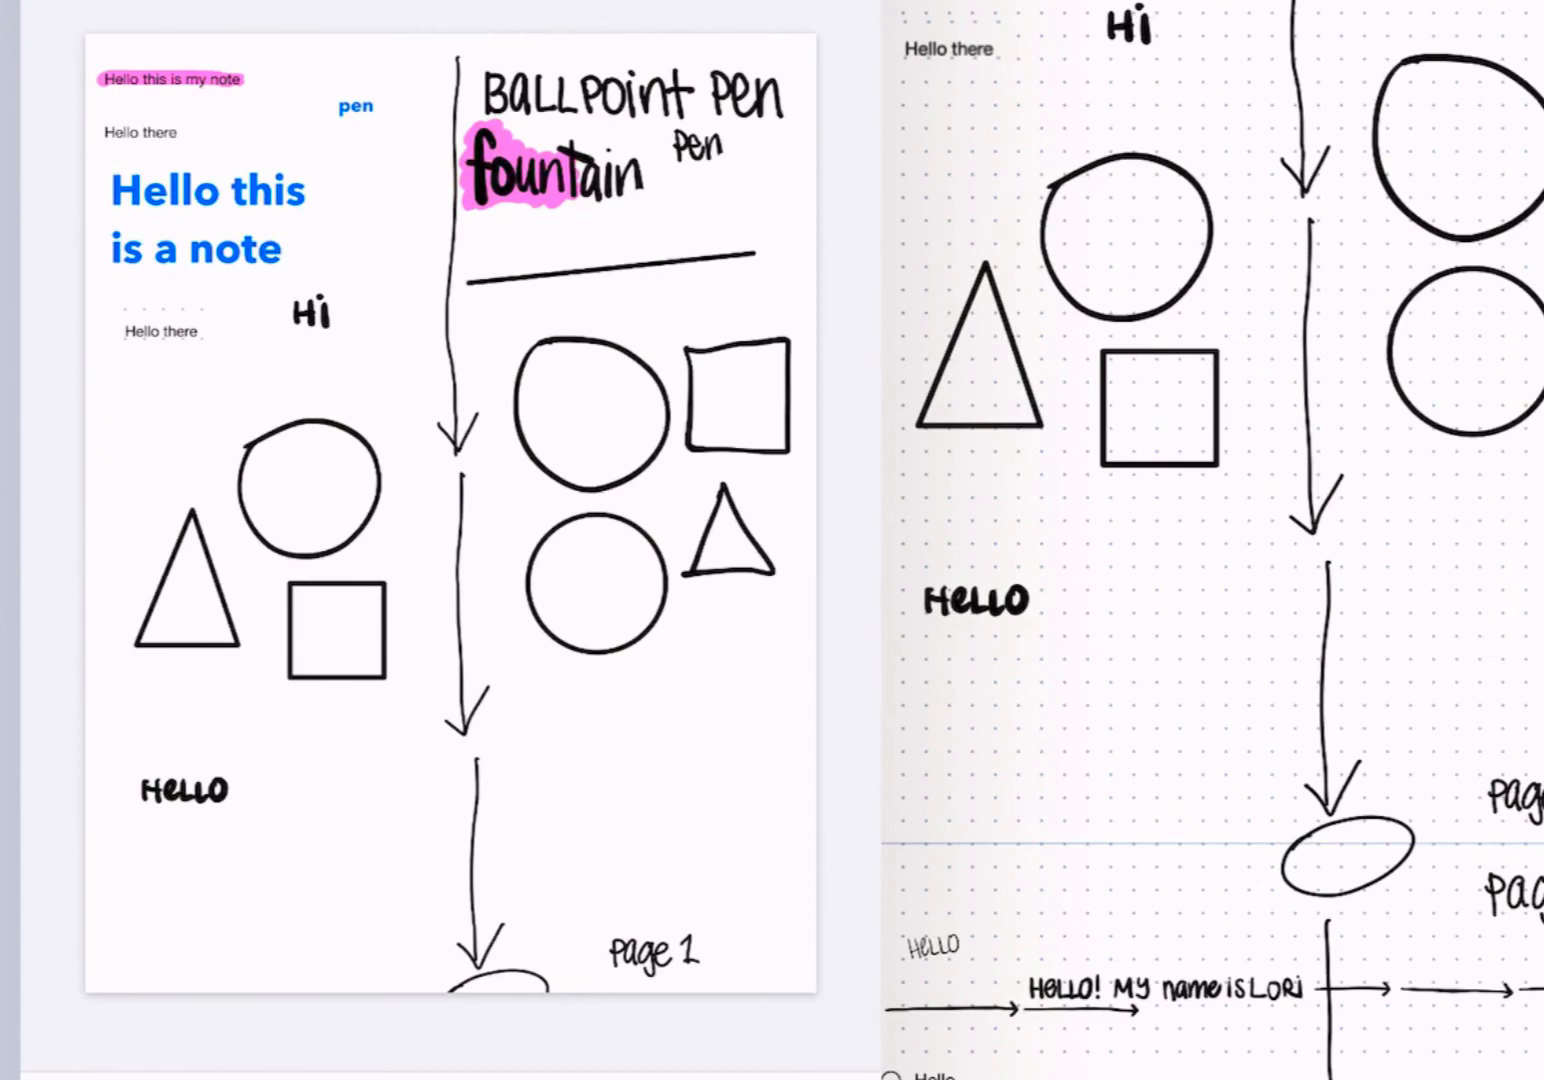
left_click(91, 58)
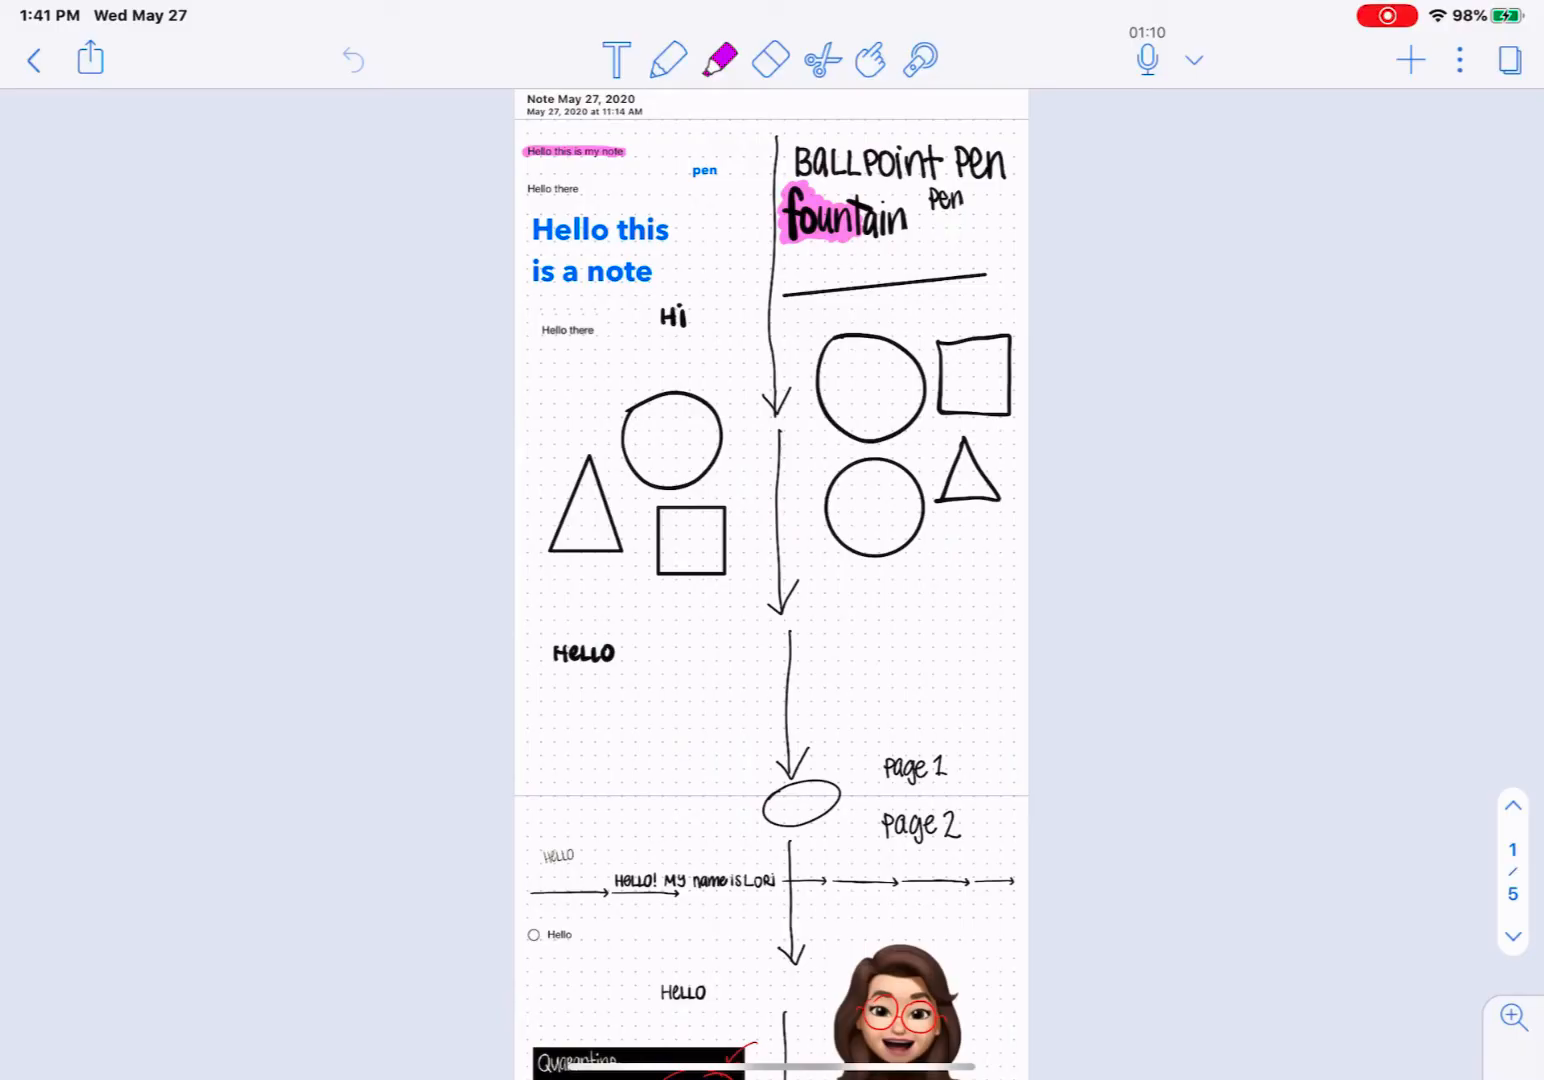
Step: Share the note again and save its PDF copy to Files
left_click(90, 58)
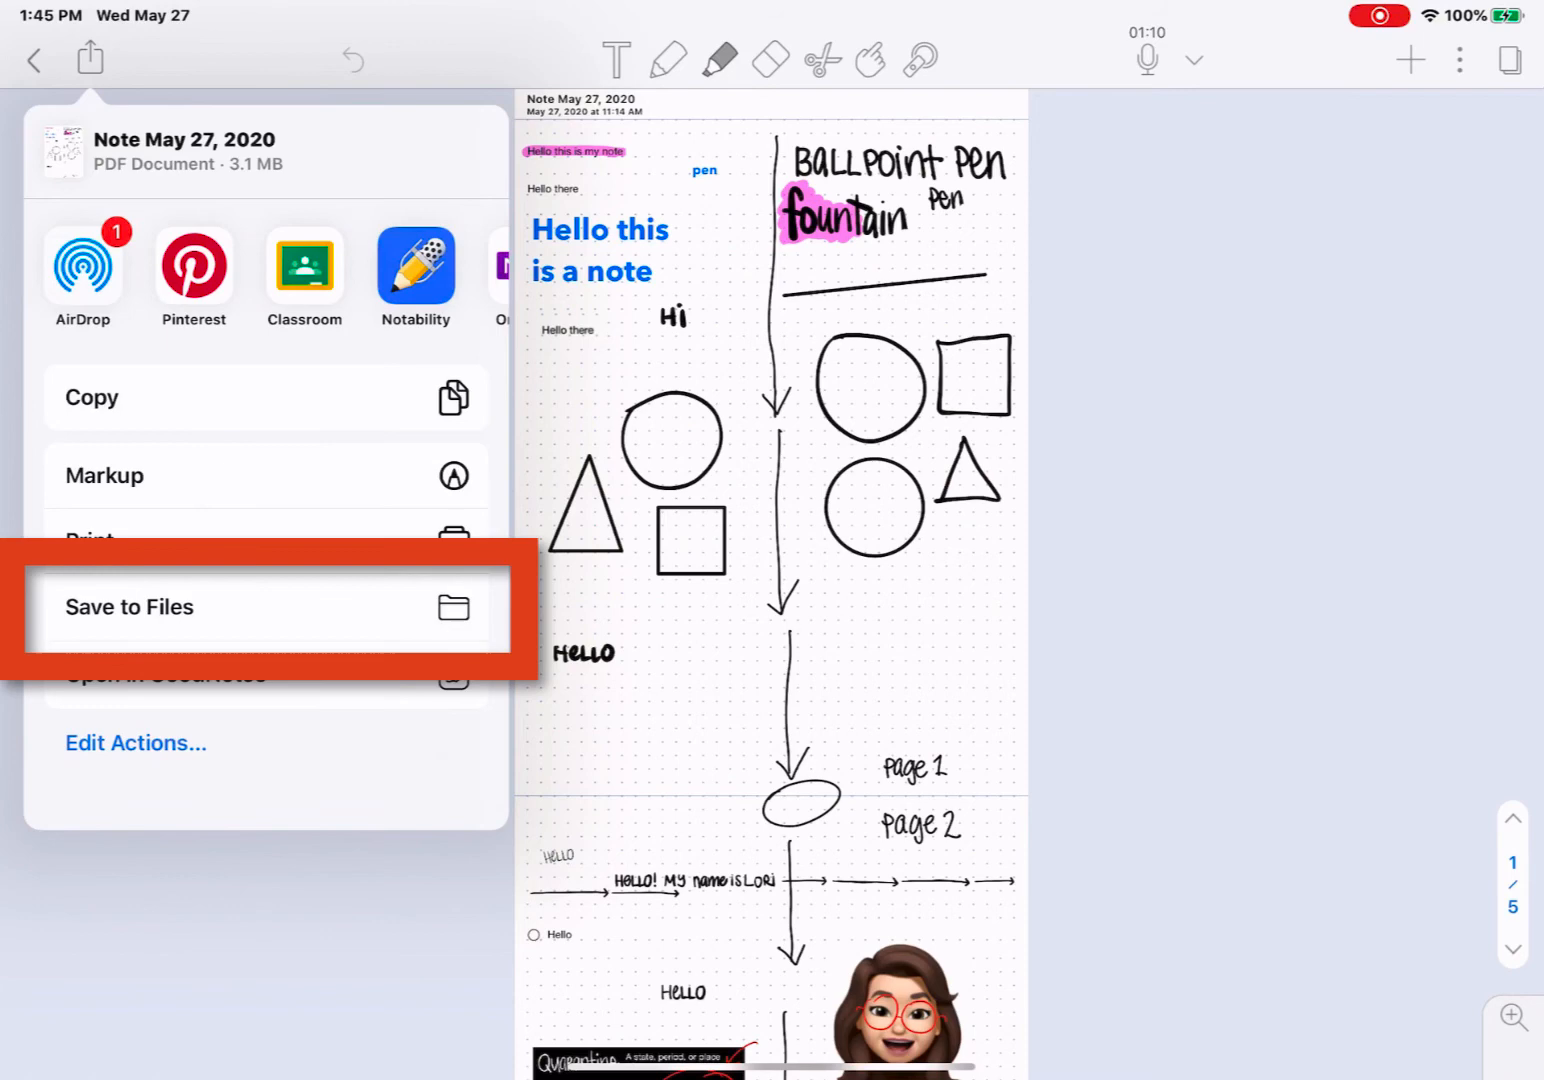
left_click(128, 606)
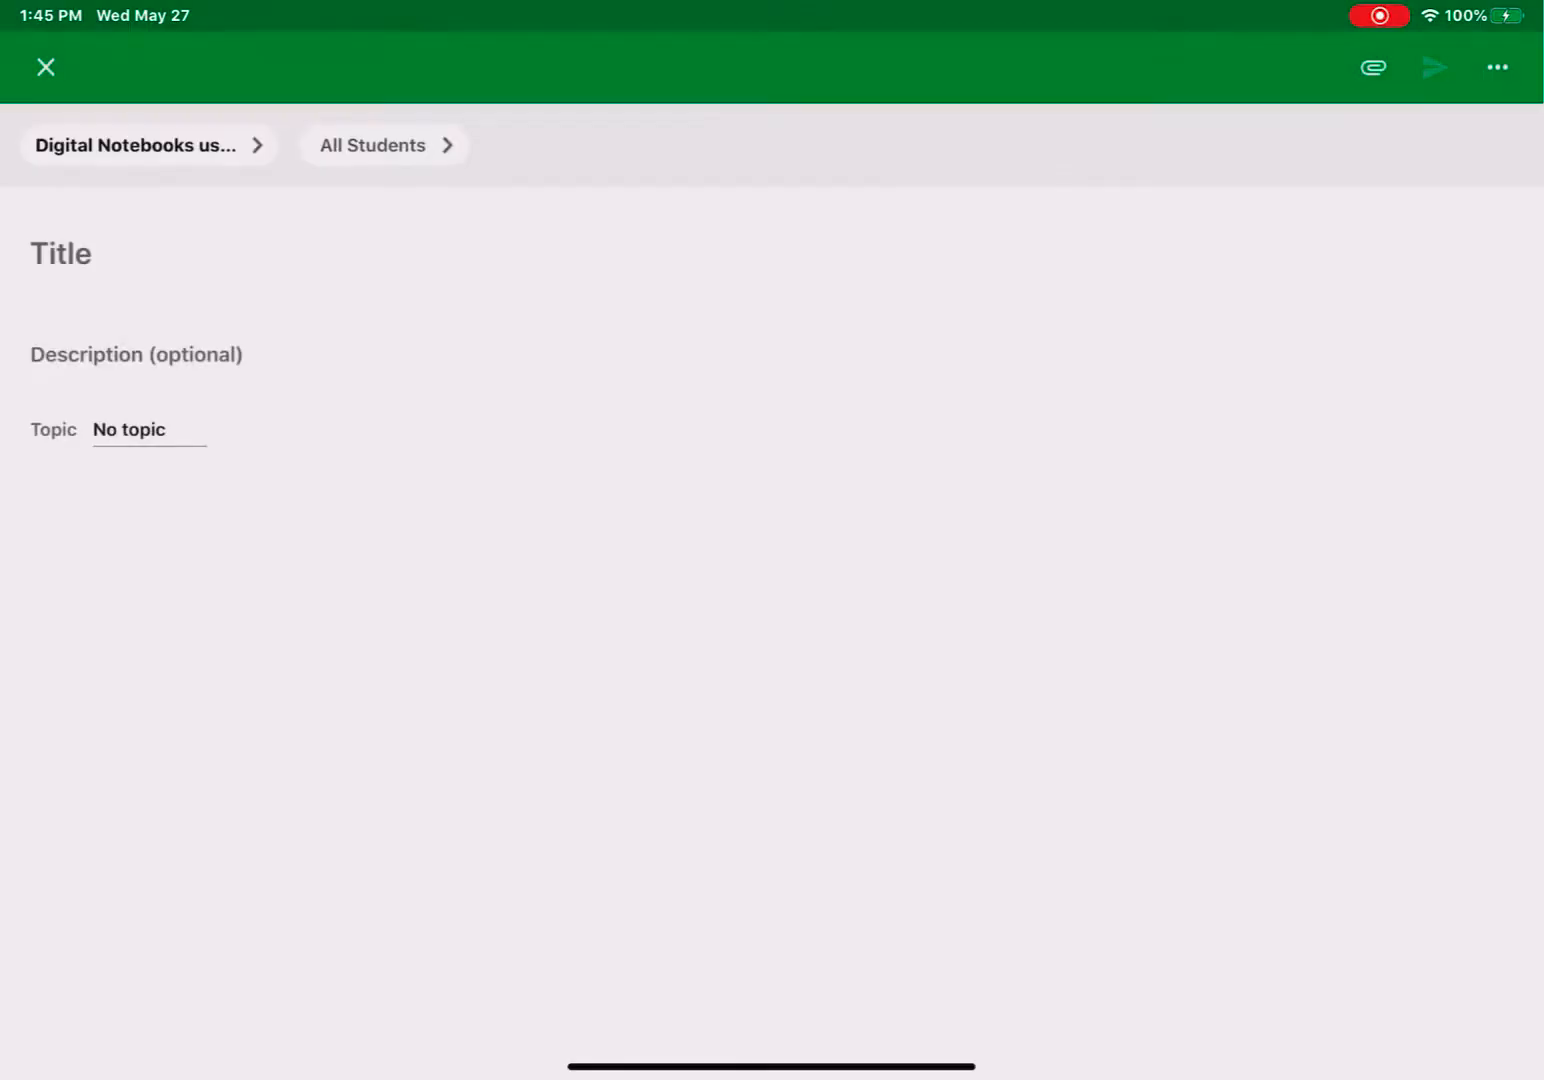
left_click(1373, 67)
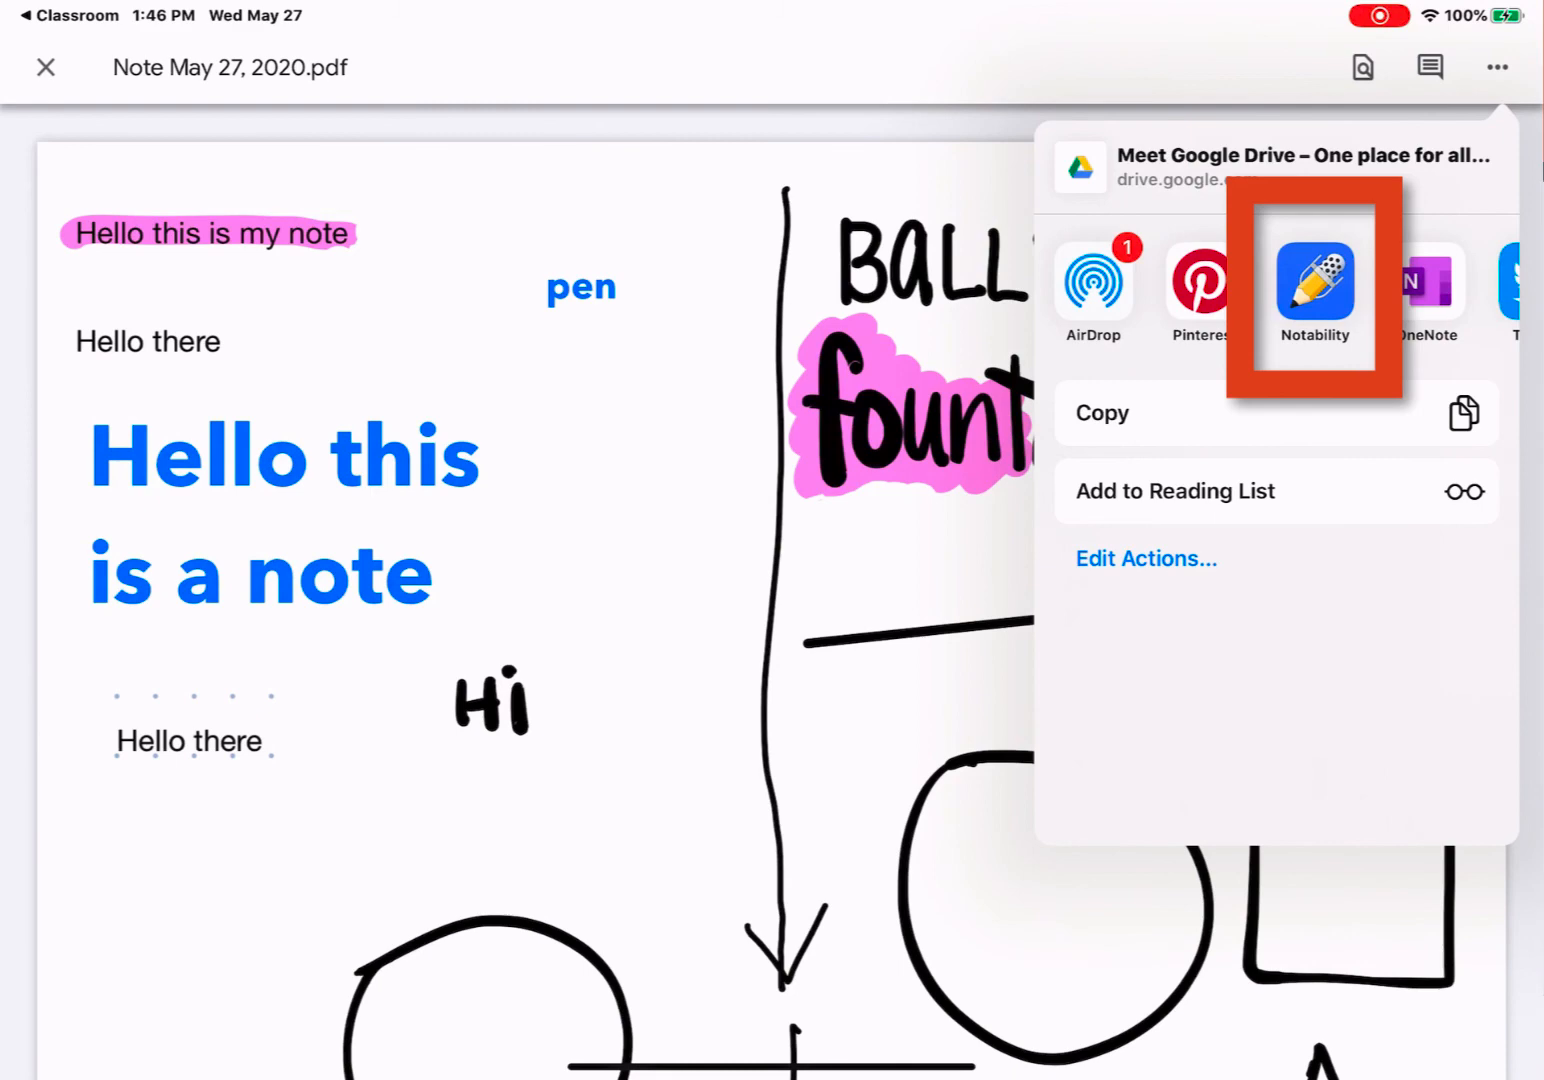
Step: Send the attached note PDF from Classroom's viewer back to Notability
left_click(1314, 290)
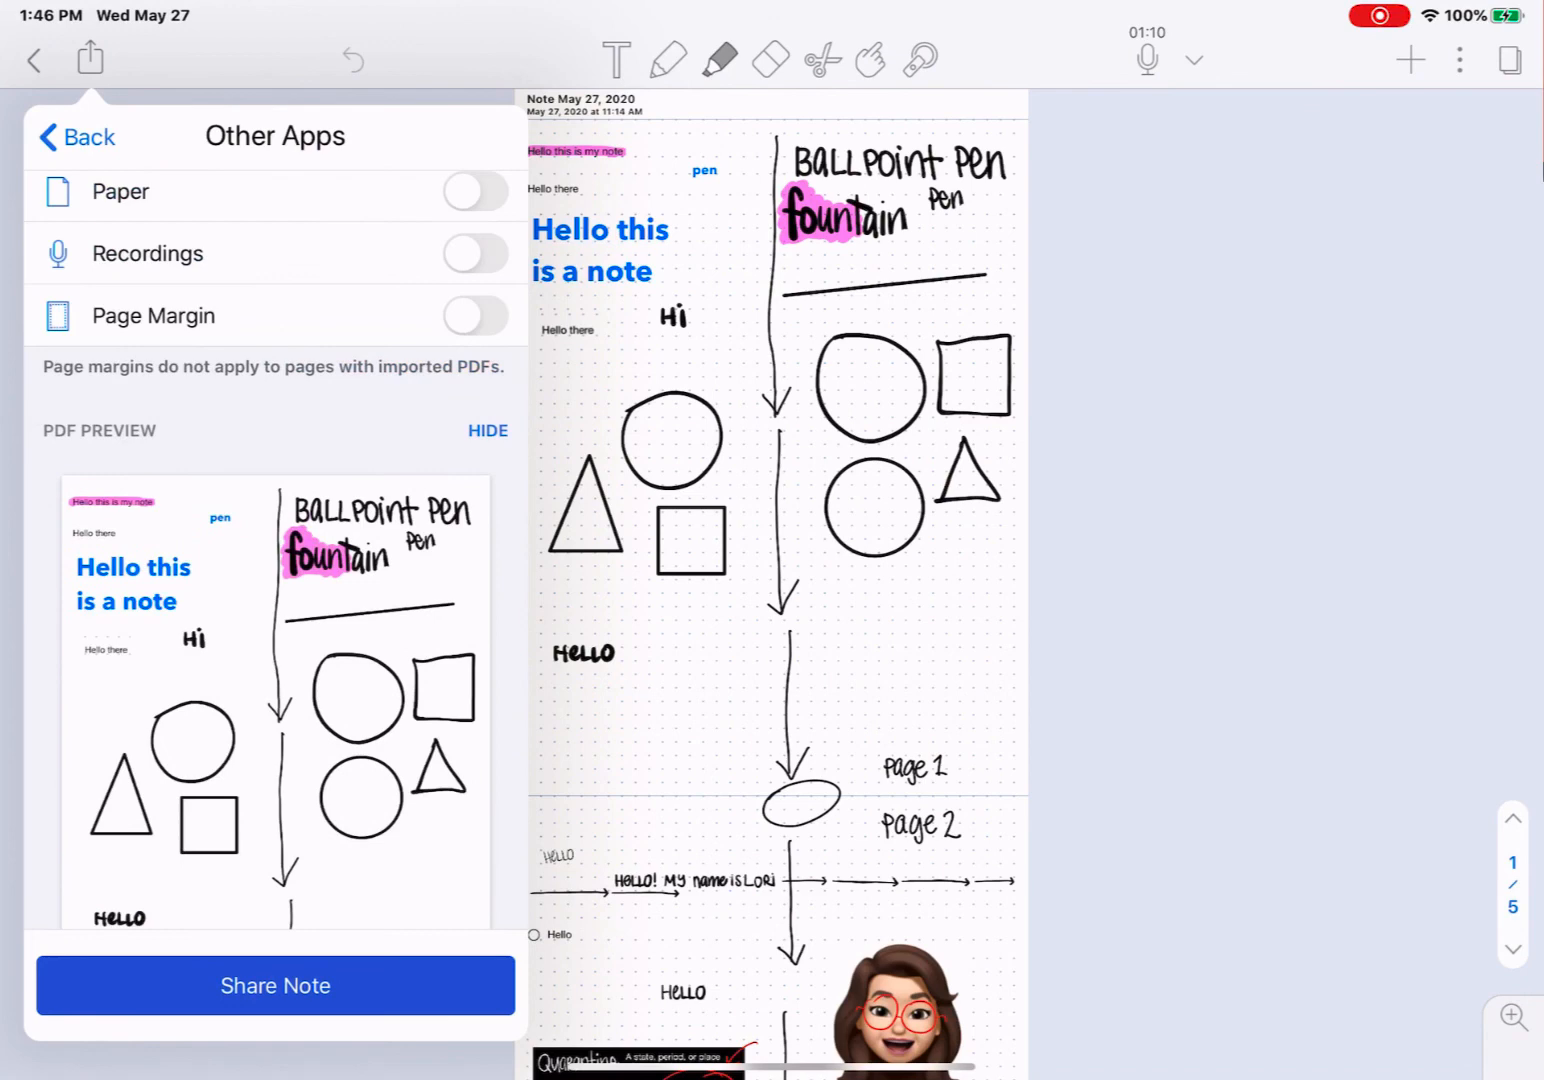